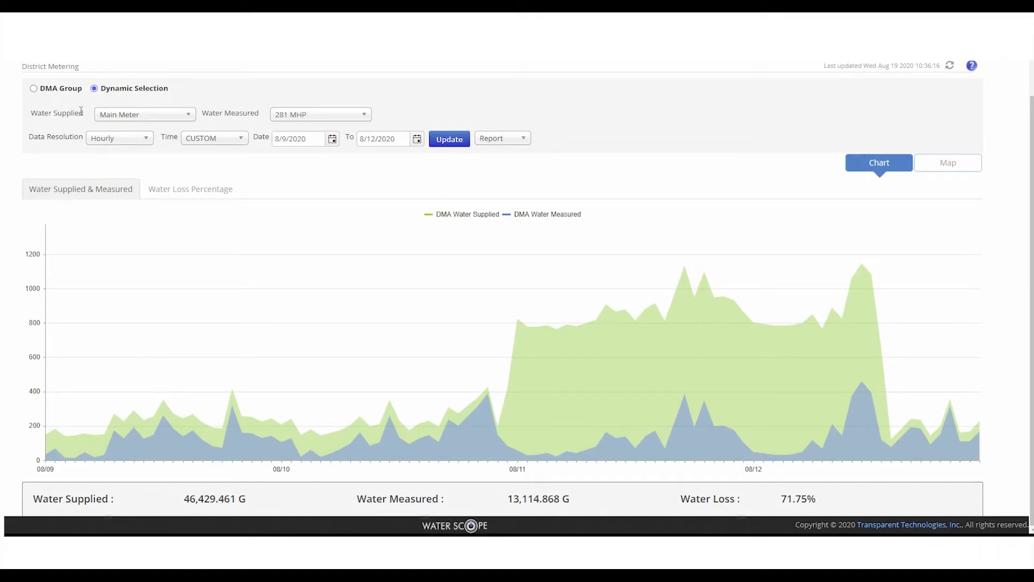
{"action": "mouse_move", "coordinate": [77, 128]}
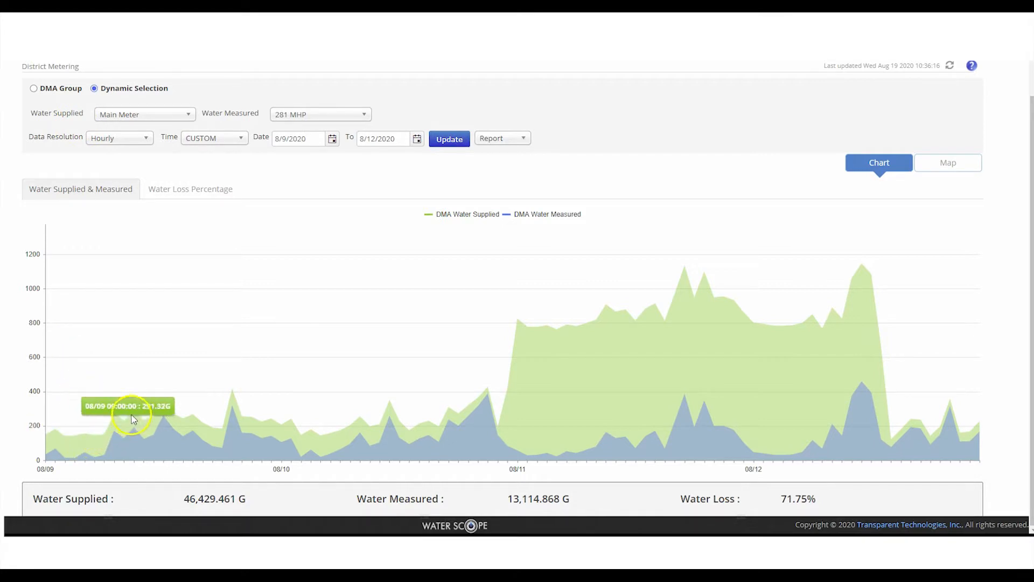
{"action": "mouse_move", "coordinate": [134, 430]}
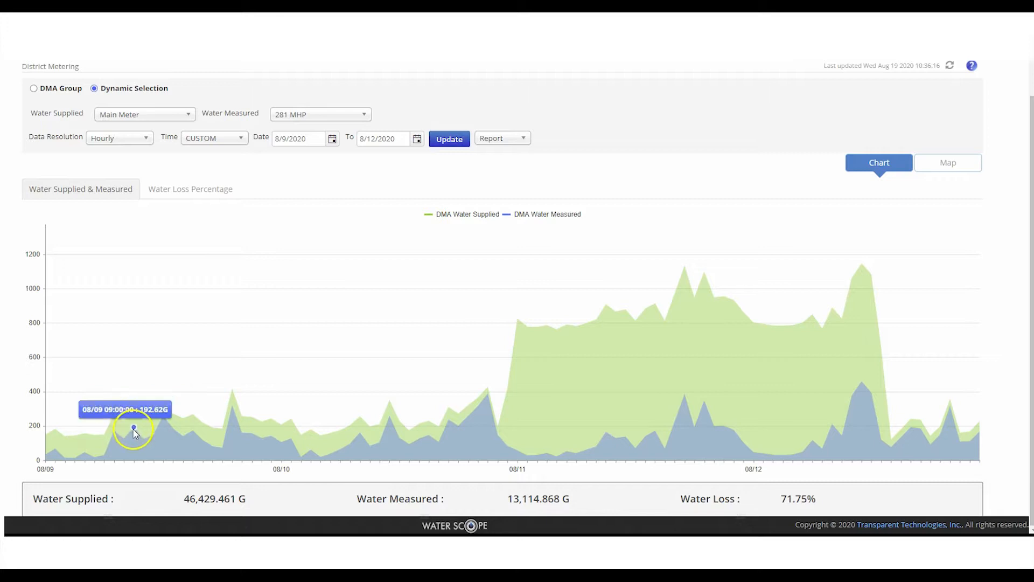
{"action": "mouse_move", "coordinate": [153, 437]}
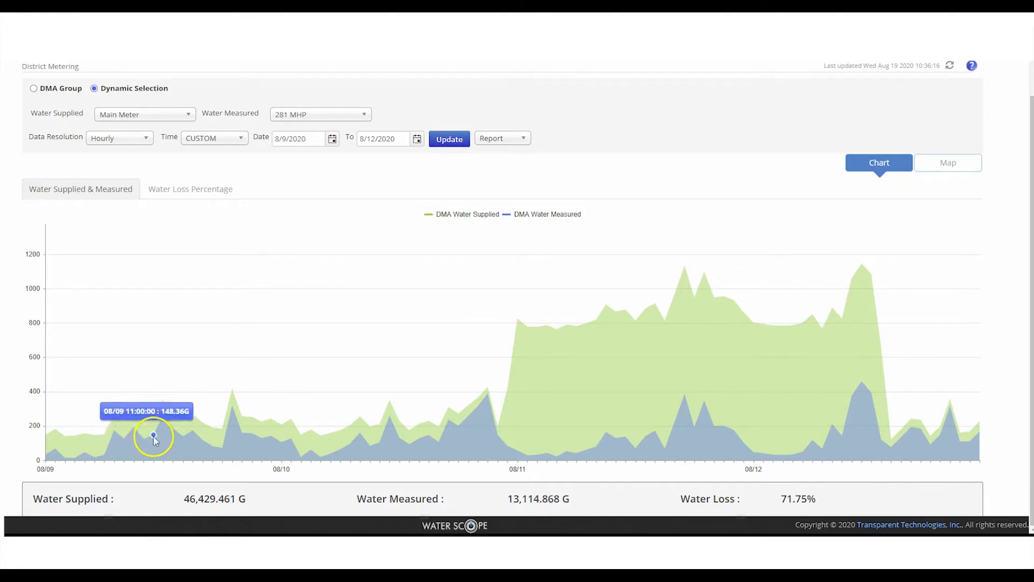
{"action": "mouse_move", "coordinate": [185, 439]}
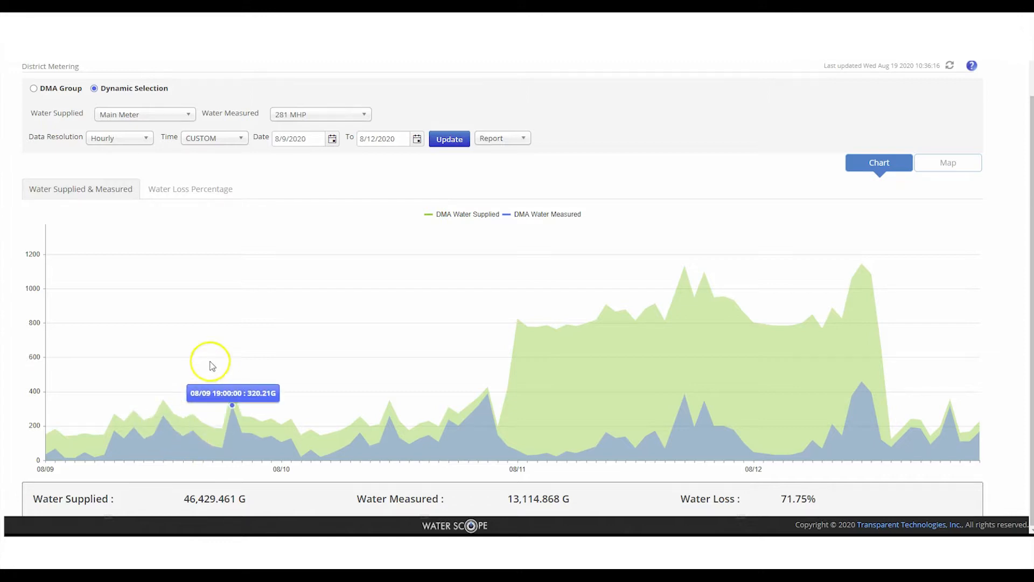
{"action": "mouse_move", "coordinate": [274, 269]}
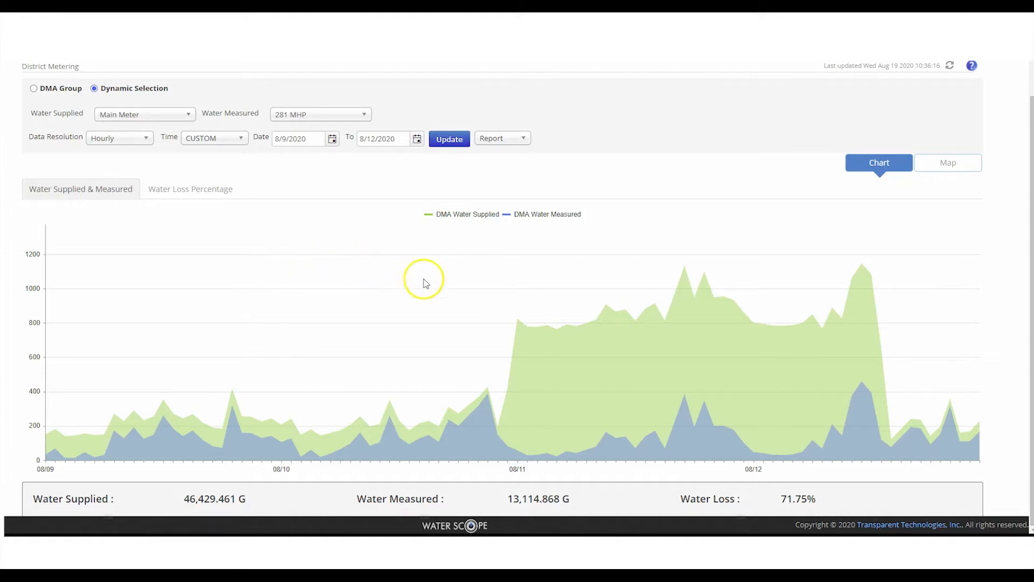
{"action": "mouse_move", "coordinate": [498, 391]}
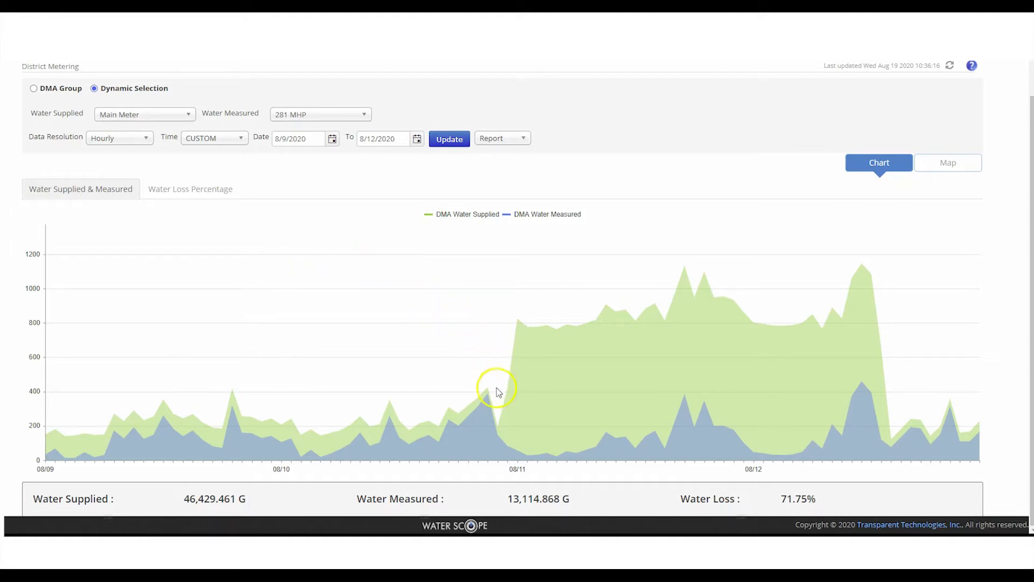
{"action": "mouse_move", "coordinate": [508, 386]}
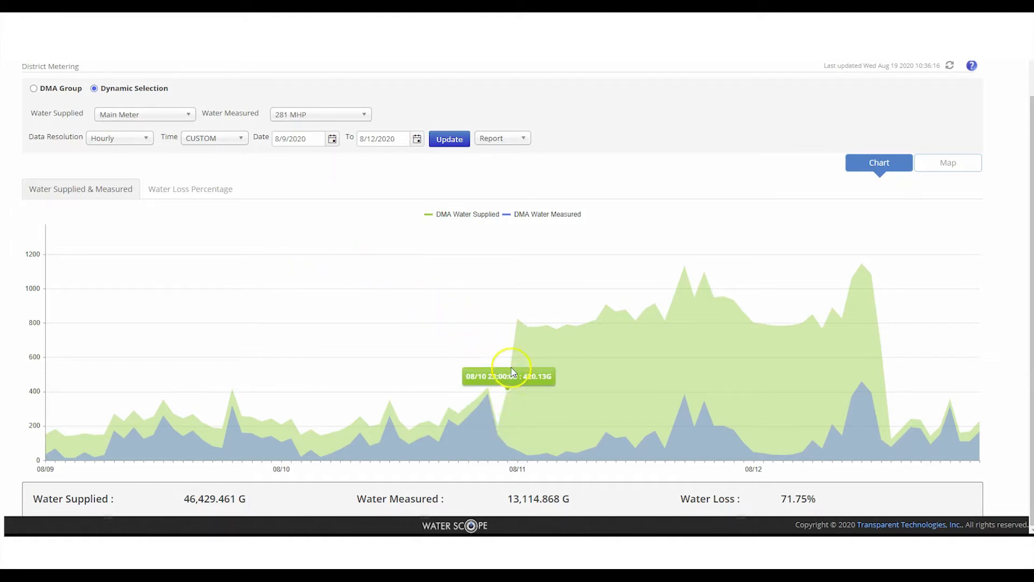
{"action": "mouse_move", "coordinate": [535, 328]}
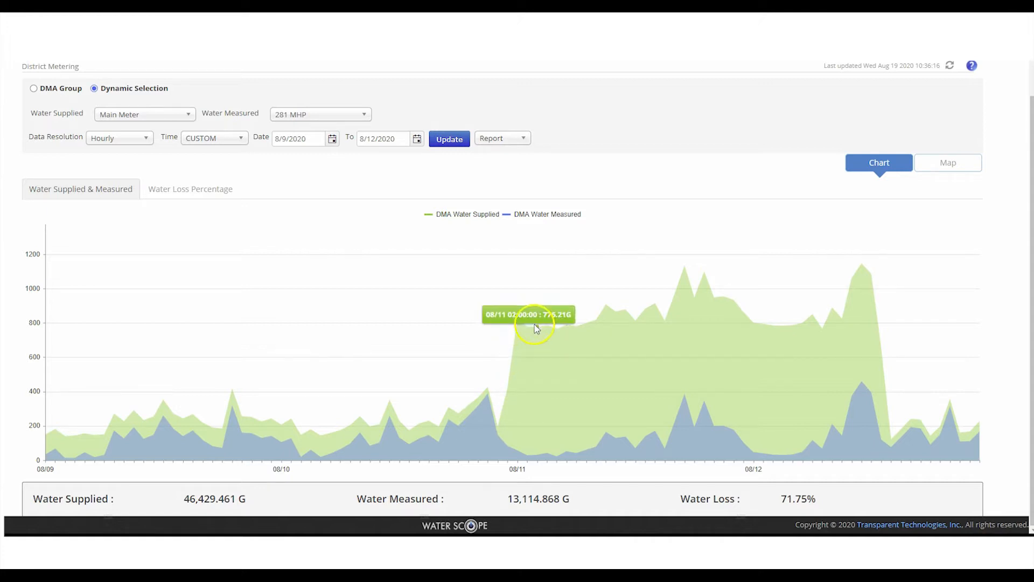
{"action": "mouse_move", "coordinate": [585, 326]}
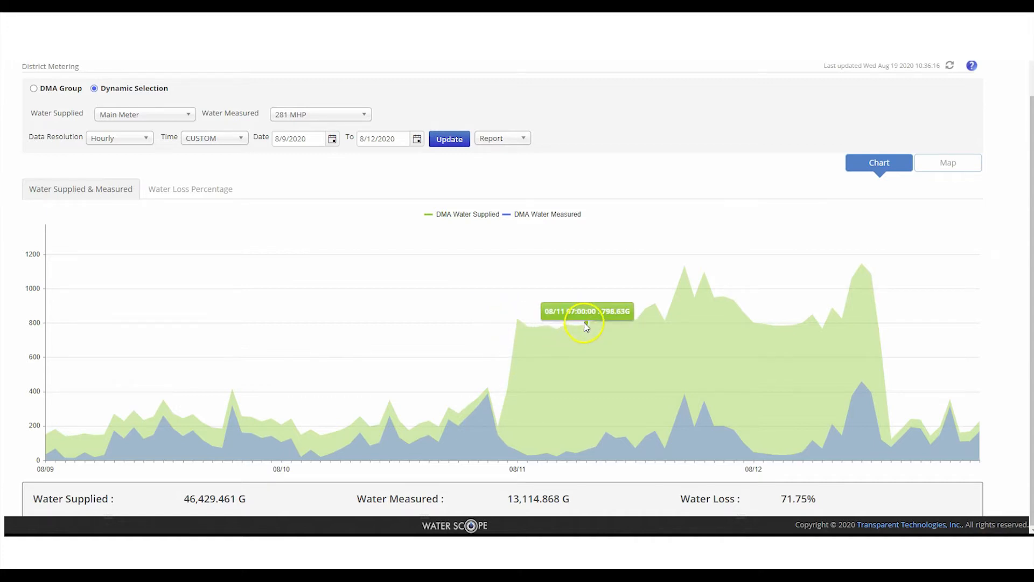
{"action": "mouse_move", "coordinate": [585, 456]}
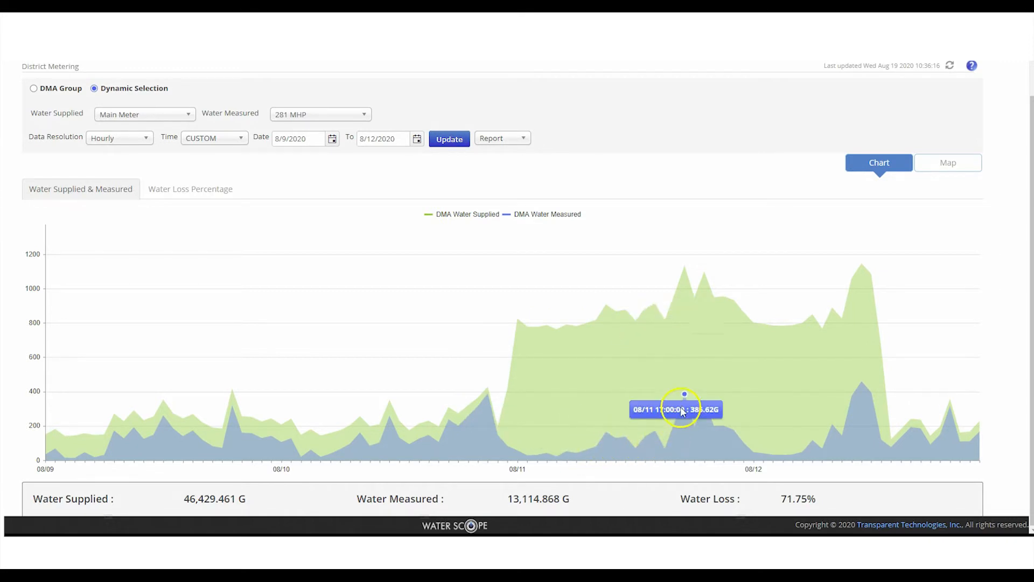
{"action": "mouse_move", "coordinate": [752, 389]}
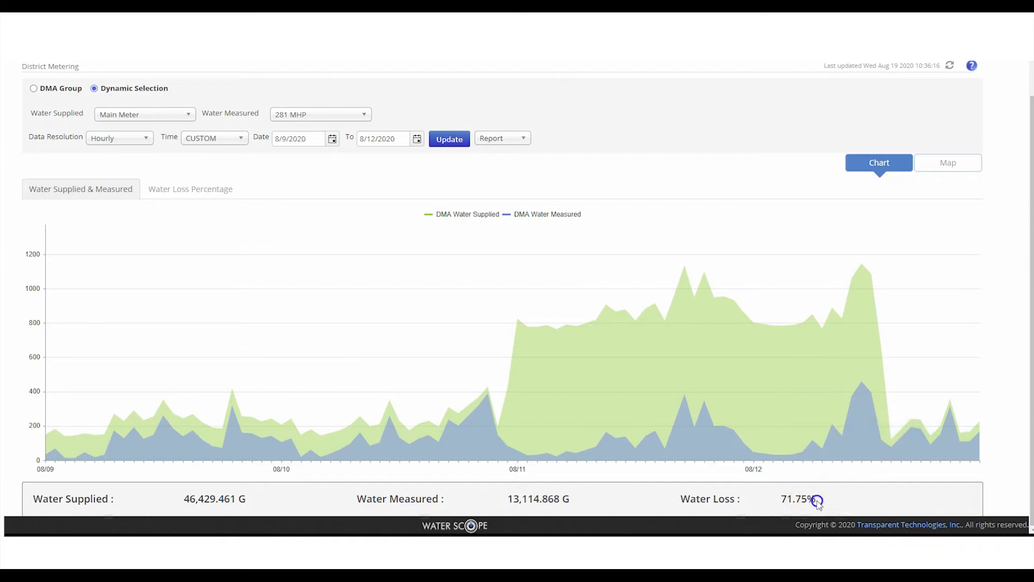
{"action": "left_click_drag", "start_coordinate": [819, 499], "coordinate": [682, 499]}
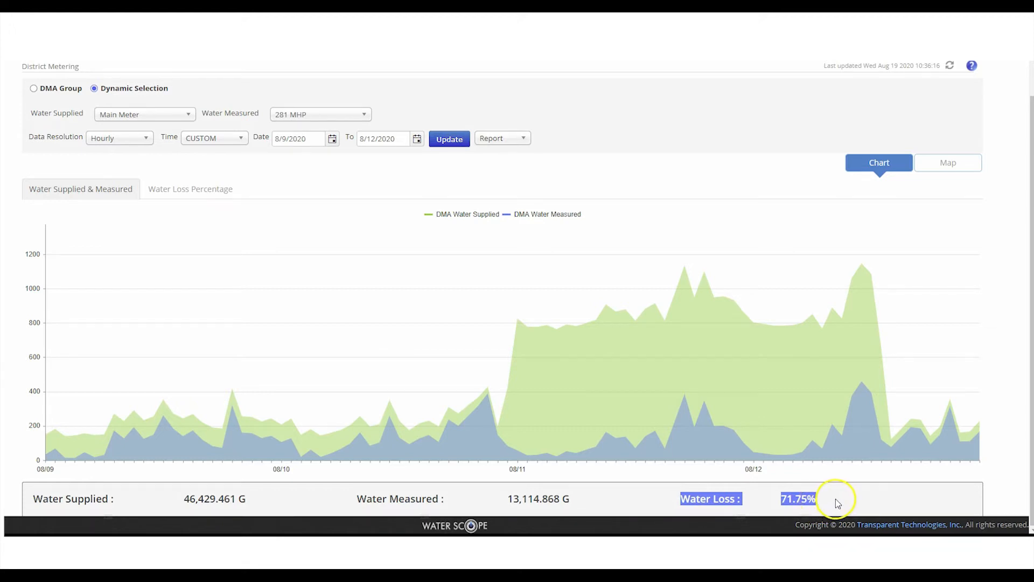
{"action": "mouse_move", "coordinate": [852, 396]}
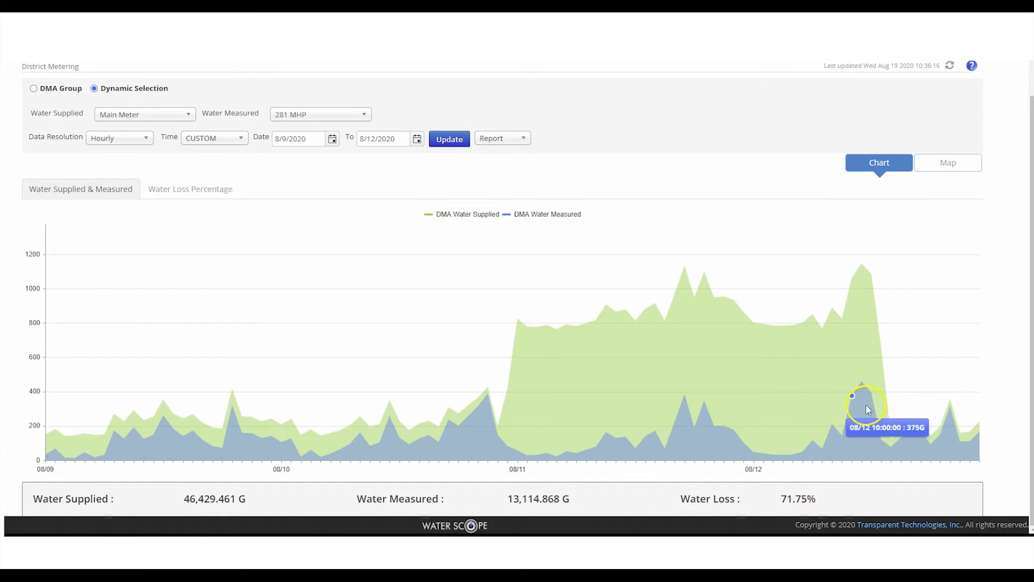
{"action": "mouse_move", "coordinate": [1007, 396]}
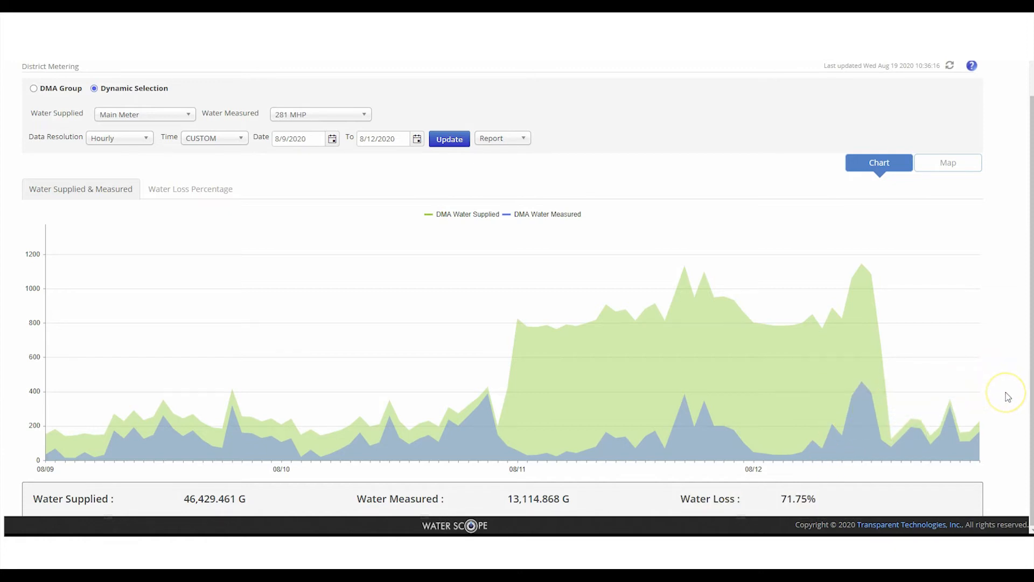
{"action": "mouse_move", "coordinate": [1005, 397]}
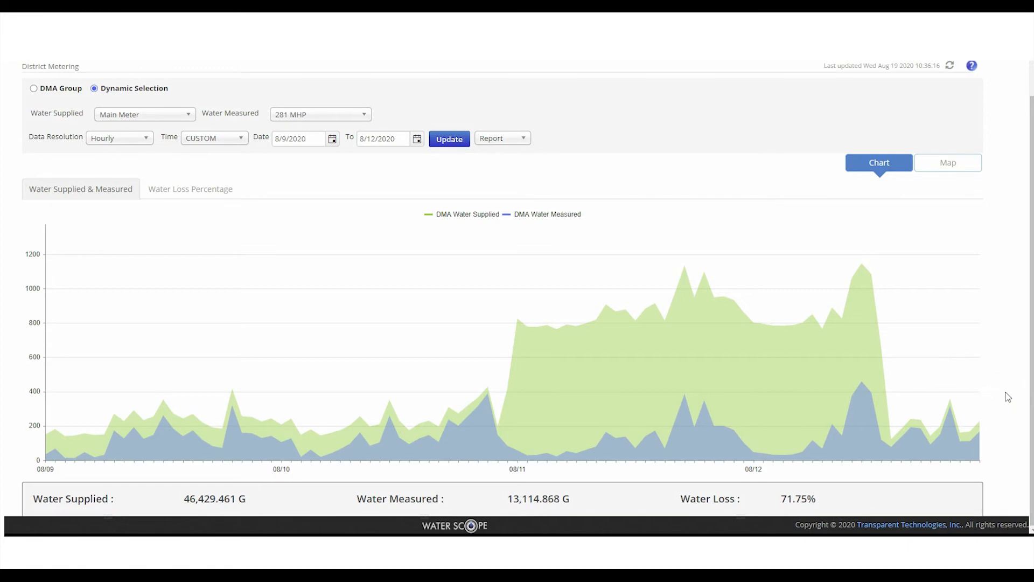